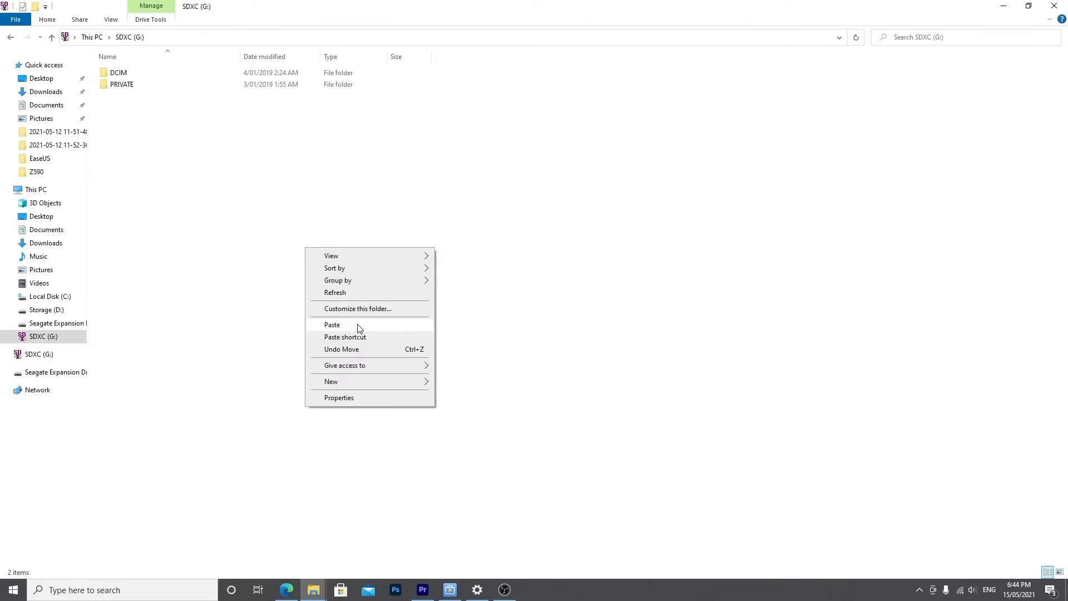
# Paste the copied item into the SDXC (G:) card root beside DCIM and PRIVATE.
pyautogui.click(332, 324)
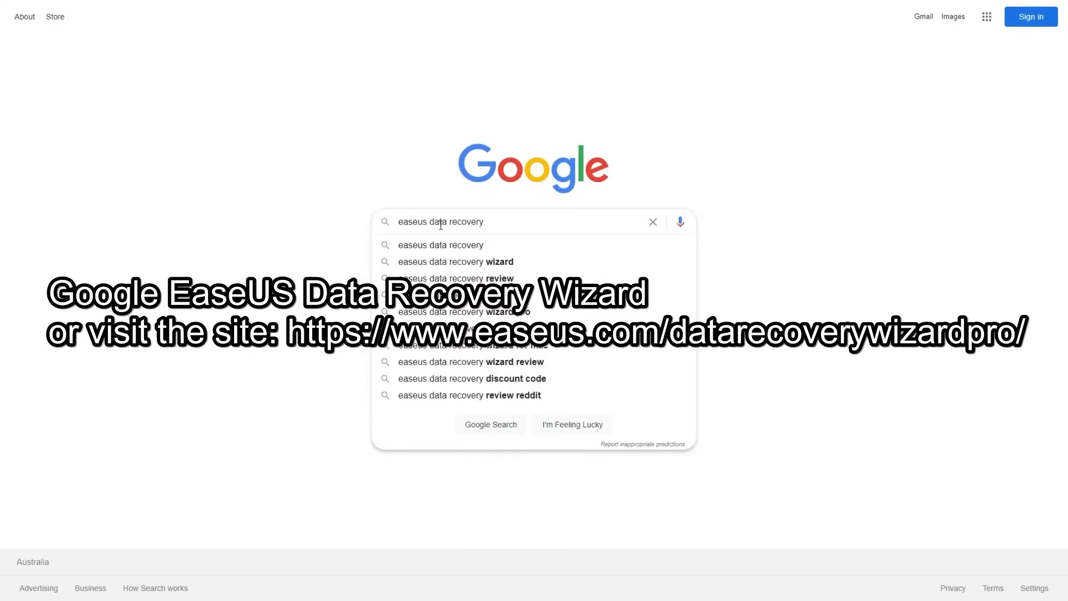
# Download EaseUS Data Recovery Wizard Free from the Google result, install it and launch it.
pyautogui.click(489, 423)
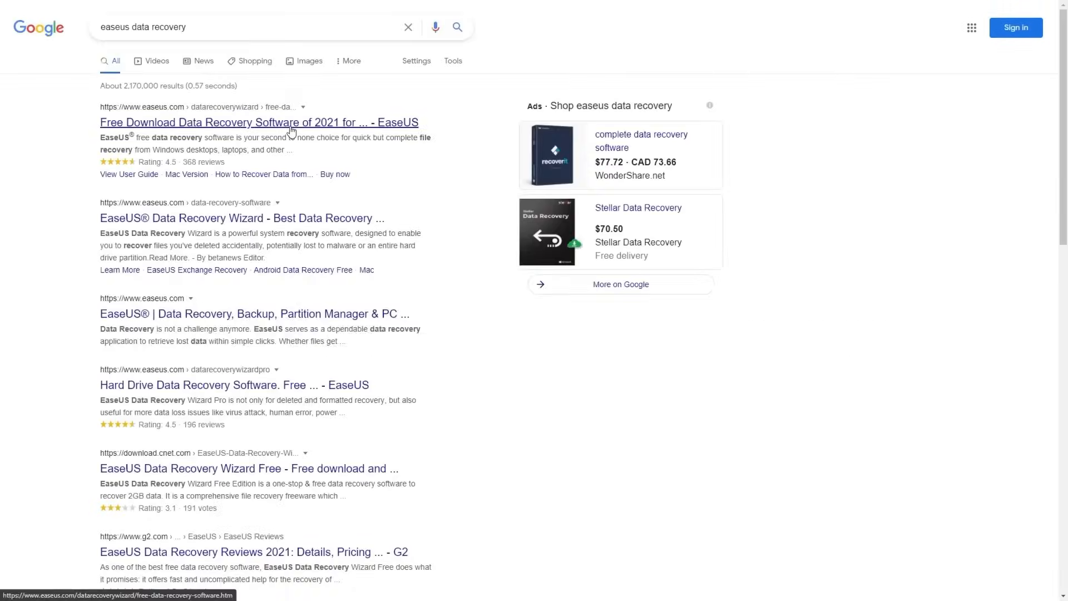
pyautogui.click(259, 122)
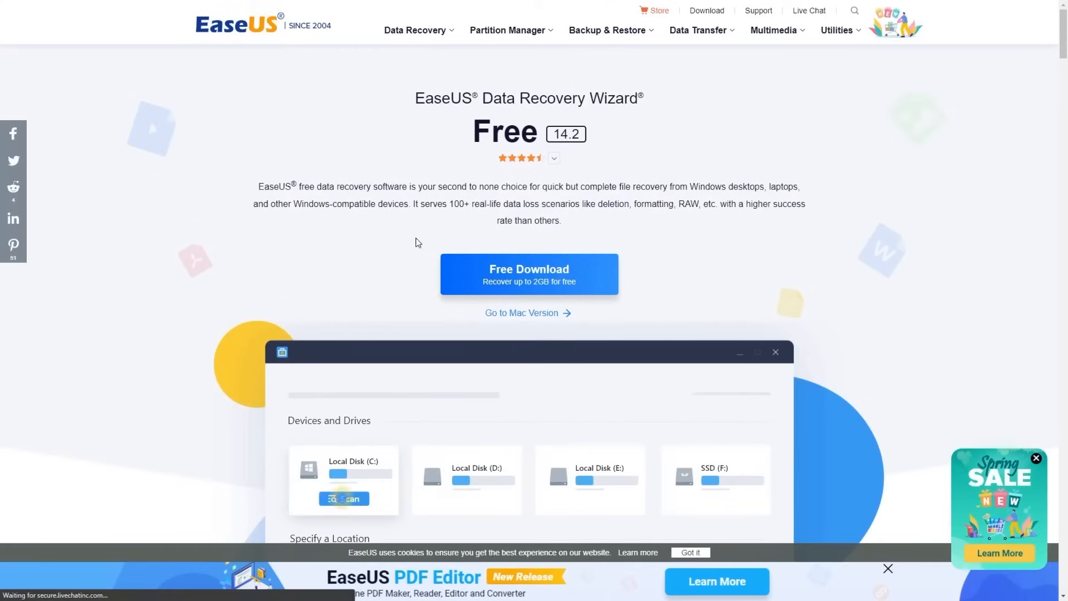
pyautogui.click(528, 274)
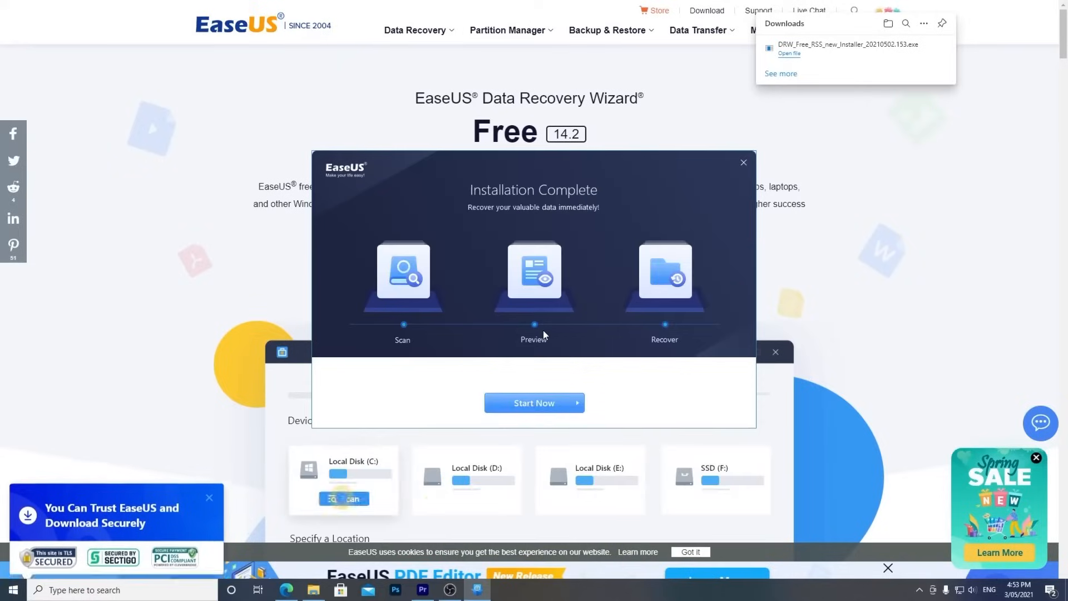
pyautogui.click(534, 403)
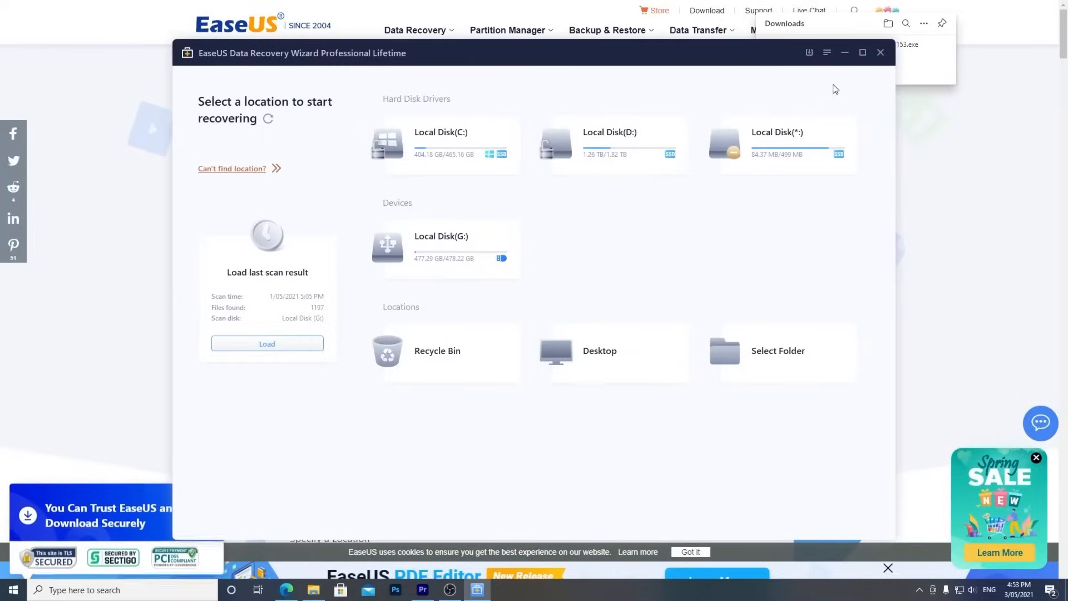
pyautogui.click(861, 52)
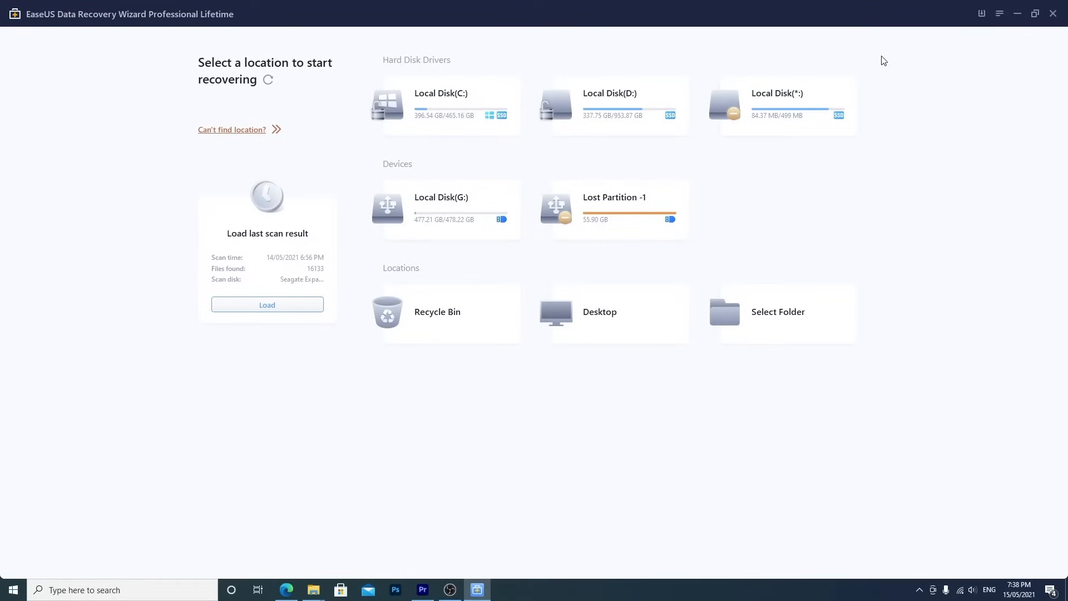
pyautogui.moveTo(751, 189)
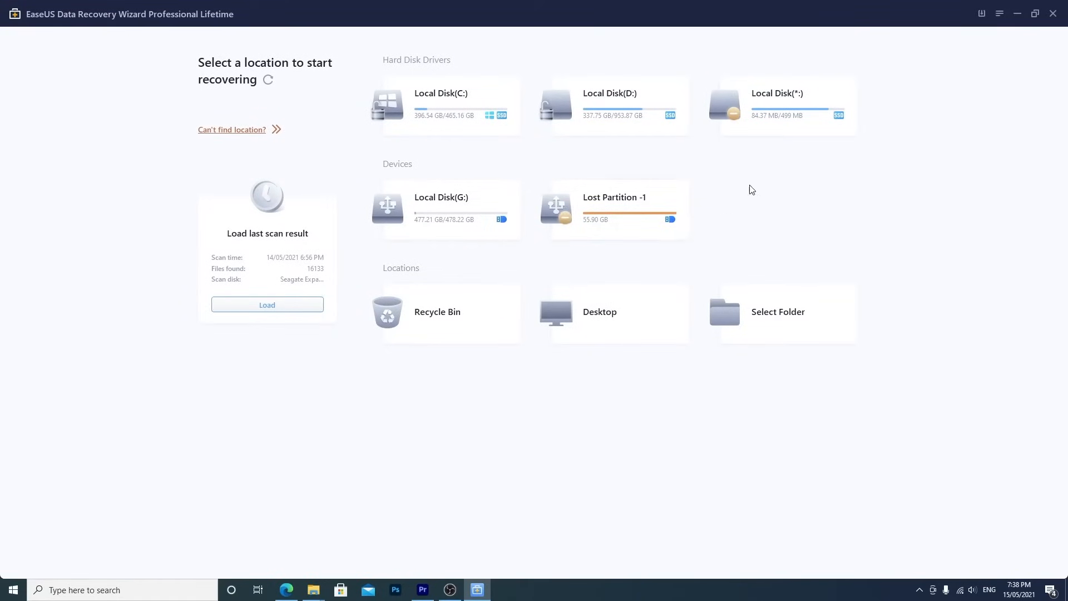
pyautogui.moveTo(920, 96)
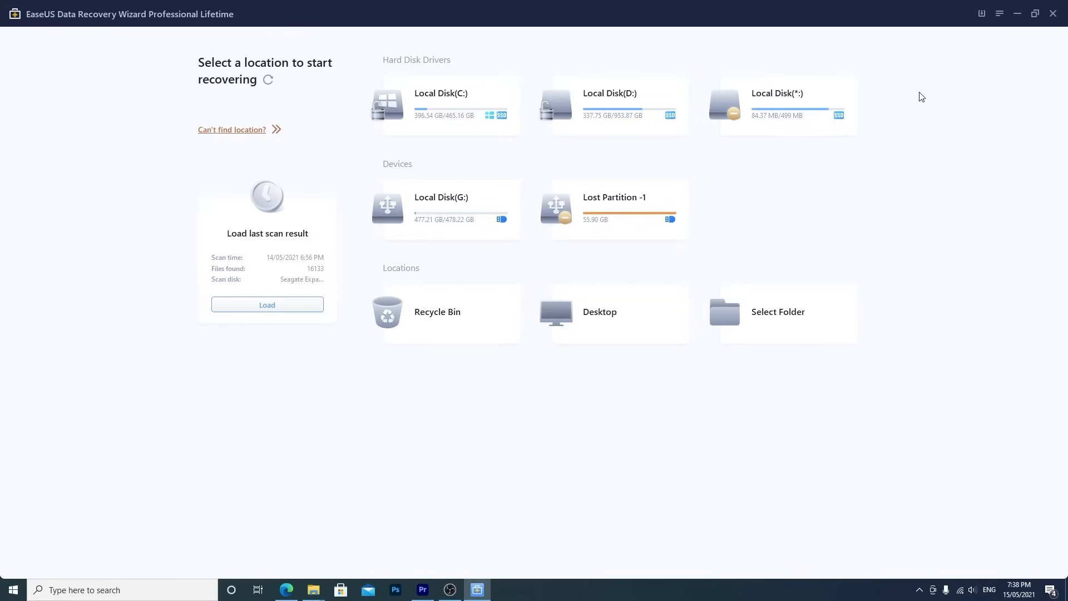
# Start a scan of Seagate Expansion Drive (F:) for deleted and lost files.
pyautogui.click(268, 81)
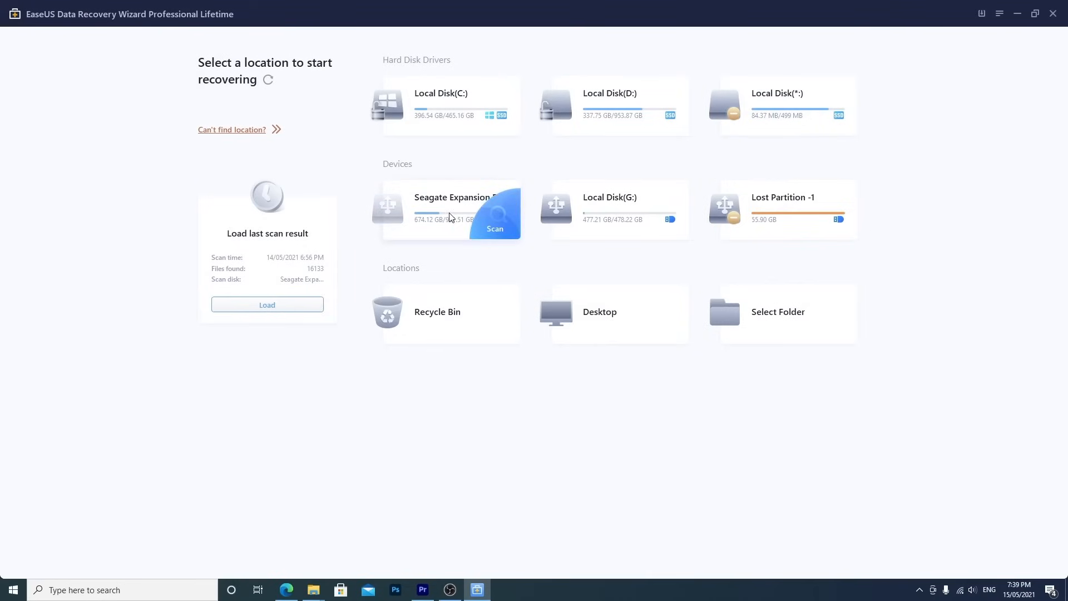
pyautogui.moveTo(487, 221)
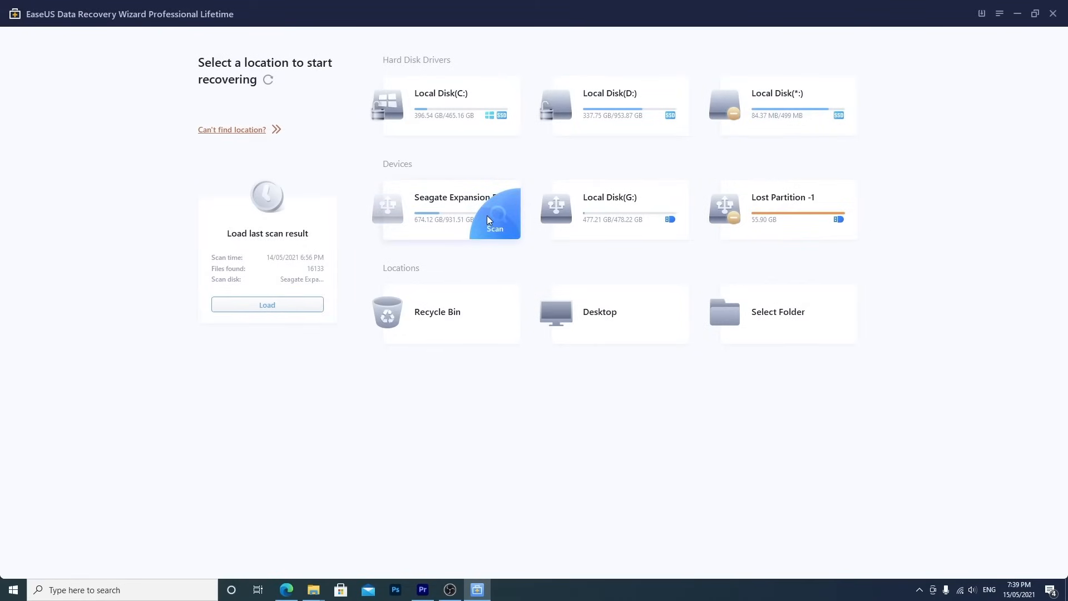
pyautogui.click(494, 228)
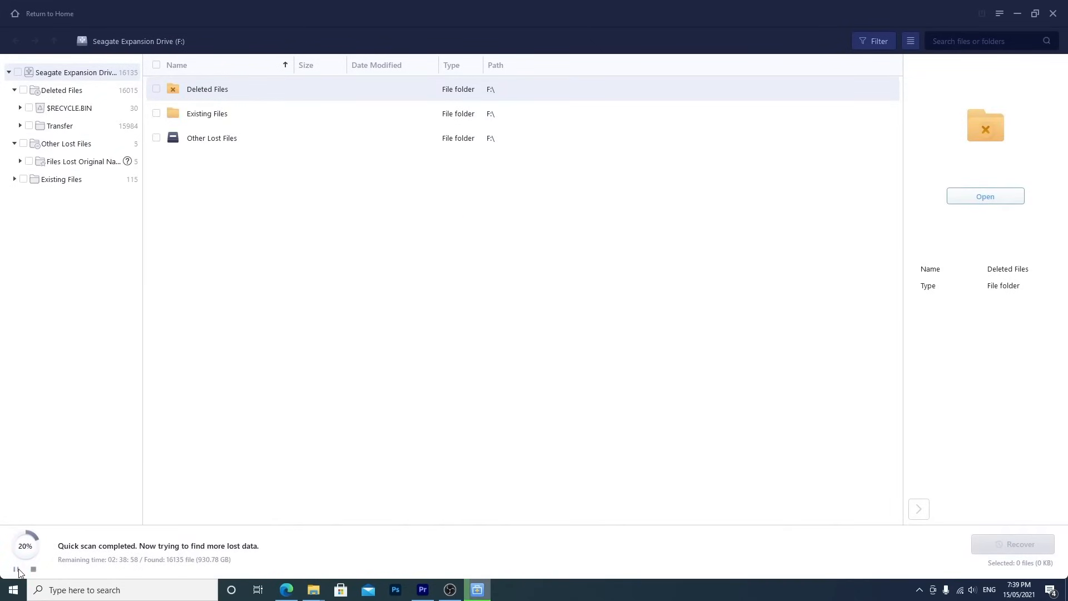
# Pause the scan and browse into Deleted Files > Transfer to list its subfolders.
pyautogui.click(13, 569)
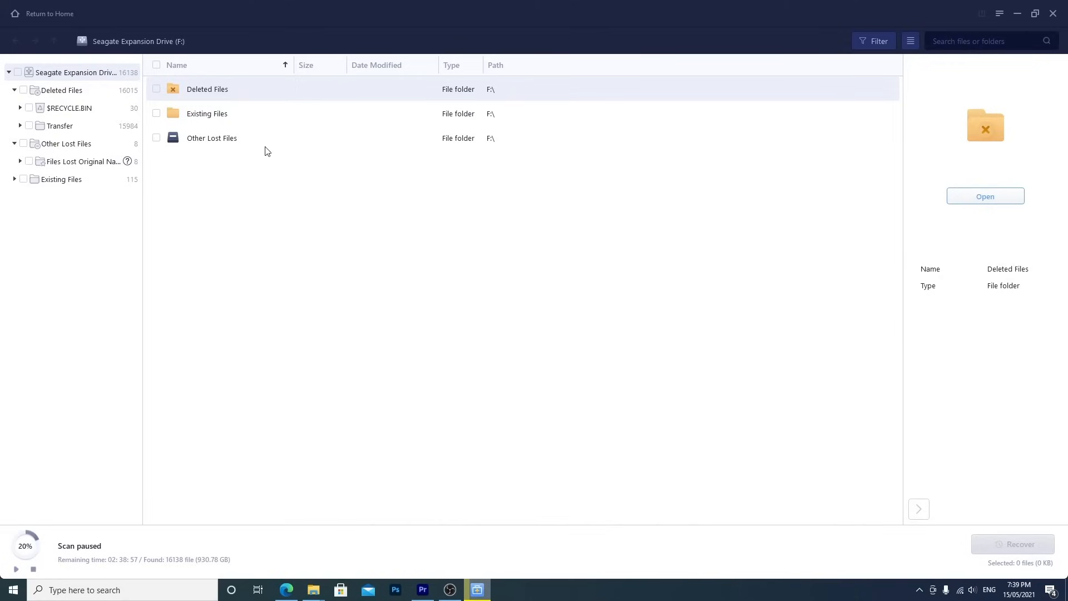
pyautogui.moveTo(254, 138)
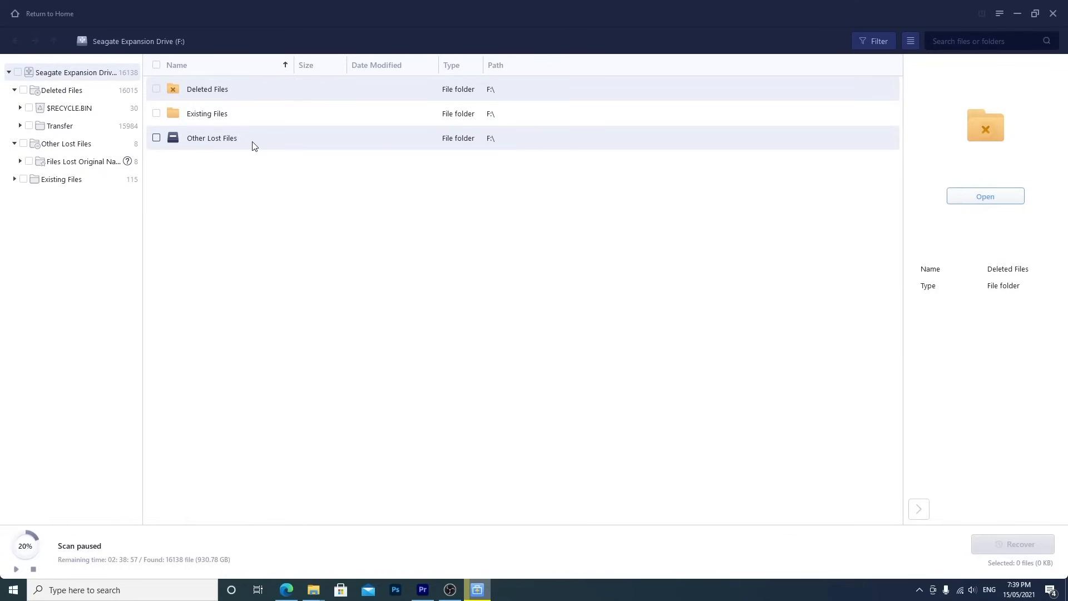
pyautogui.doubleClick(207, 89)
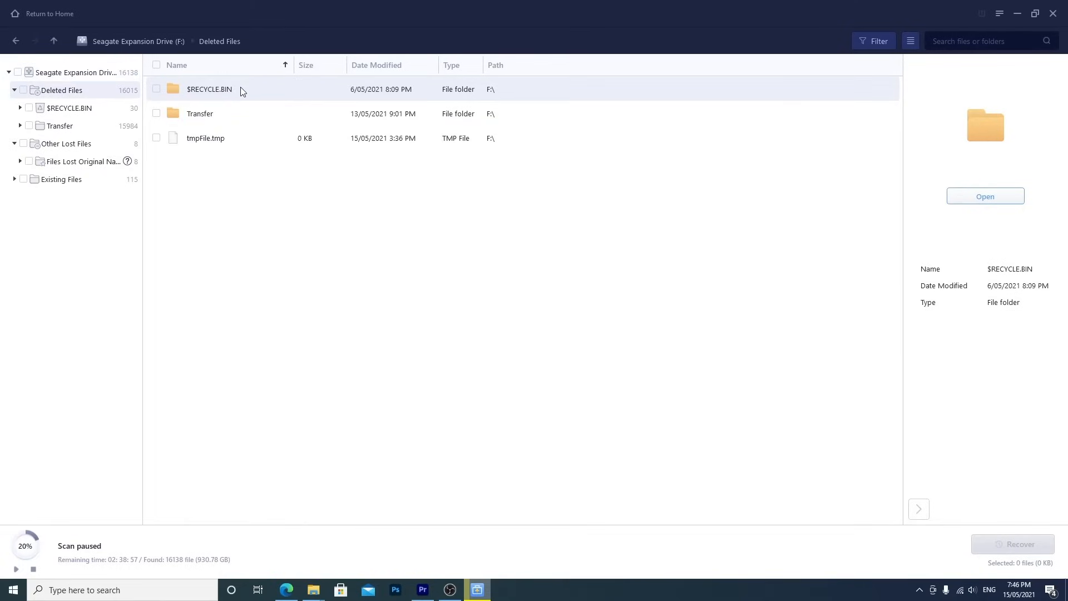
pyautogui.doubleClick(199, 114)
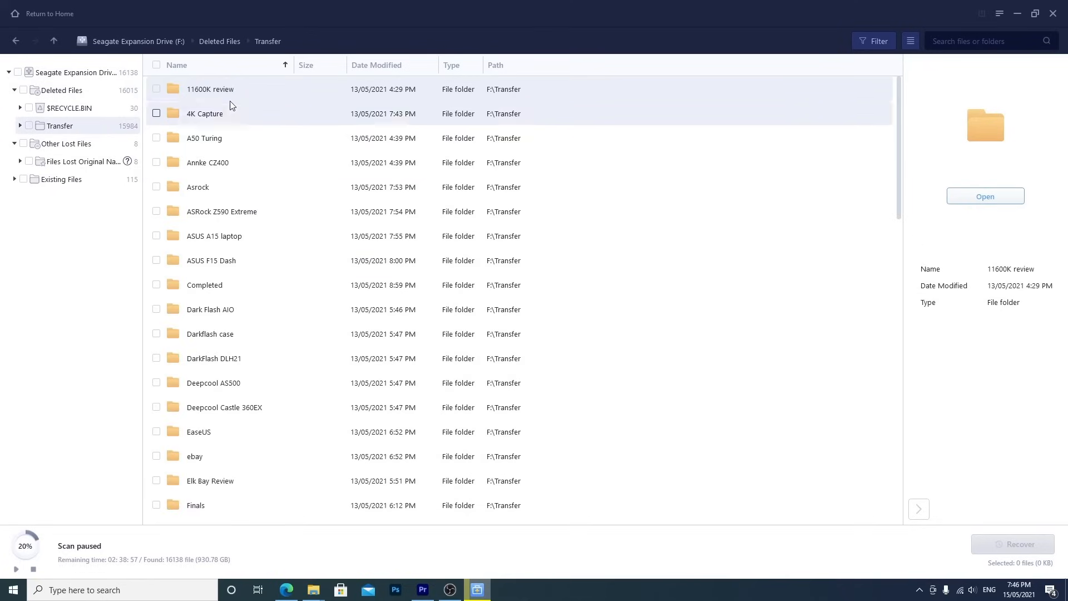
pyautogui.moveTo(238, 98)
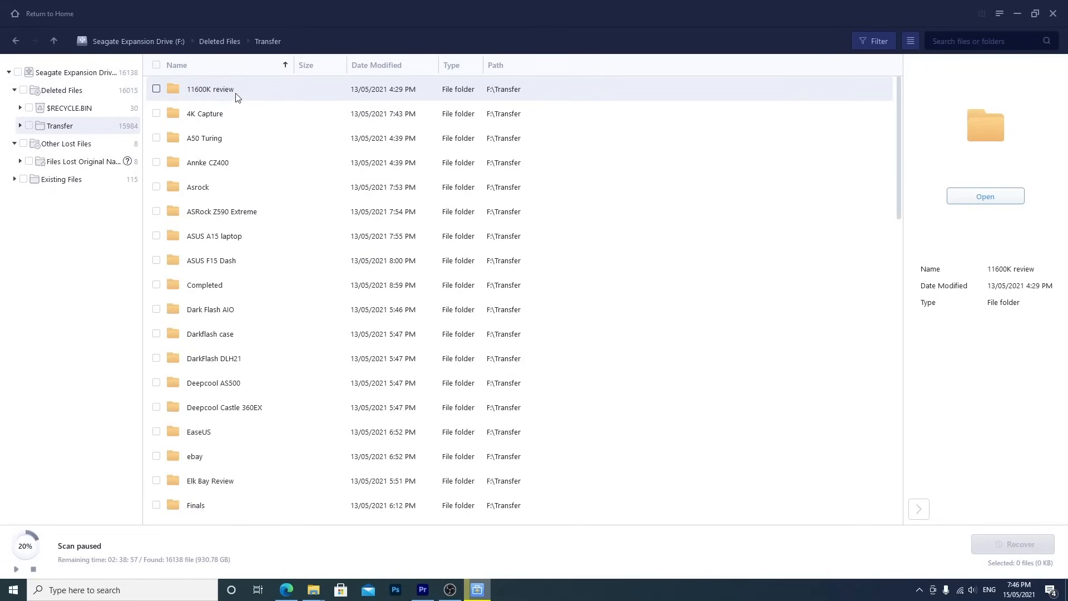
pyautogui.moveTo(911, 41)
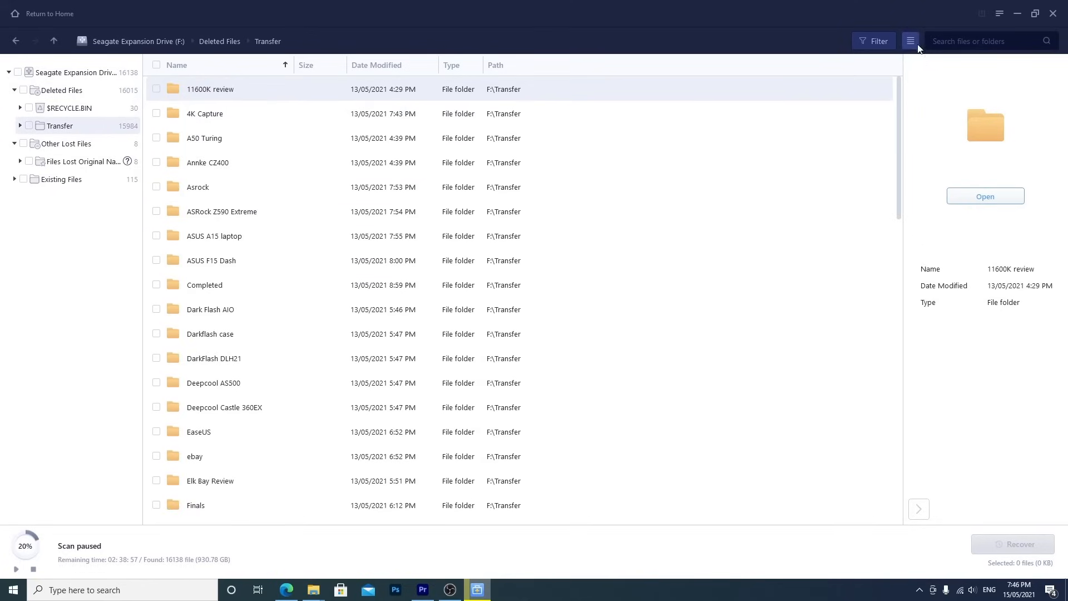
# Try the thumbnail view and Time filter, then start a file search with type suggestions.
pyautogui.click(911, 42)
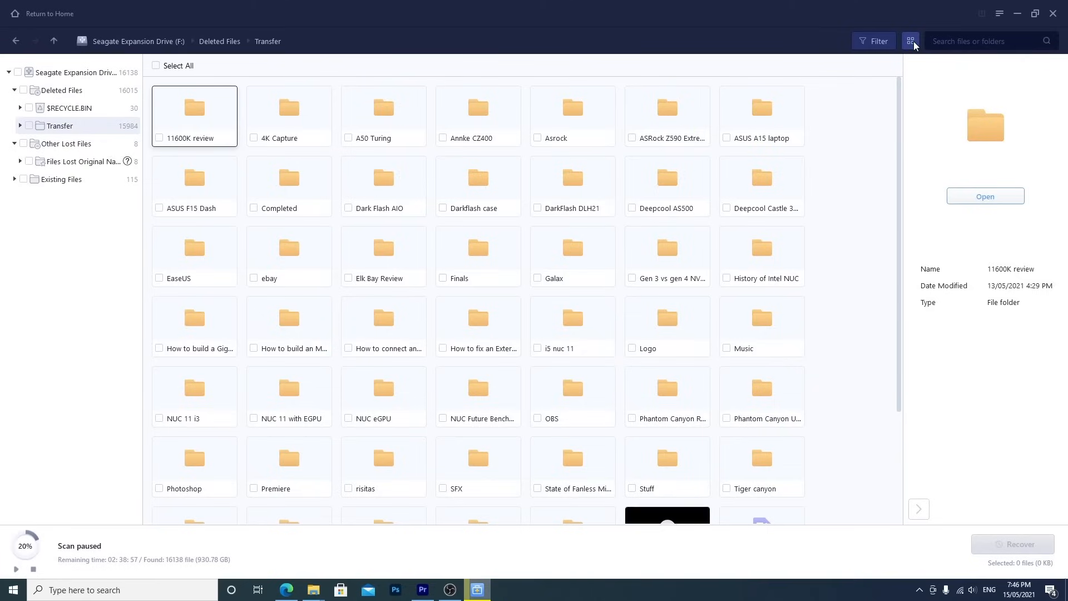
pyautogui.click(910, 41)
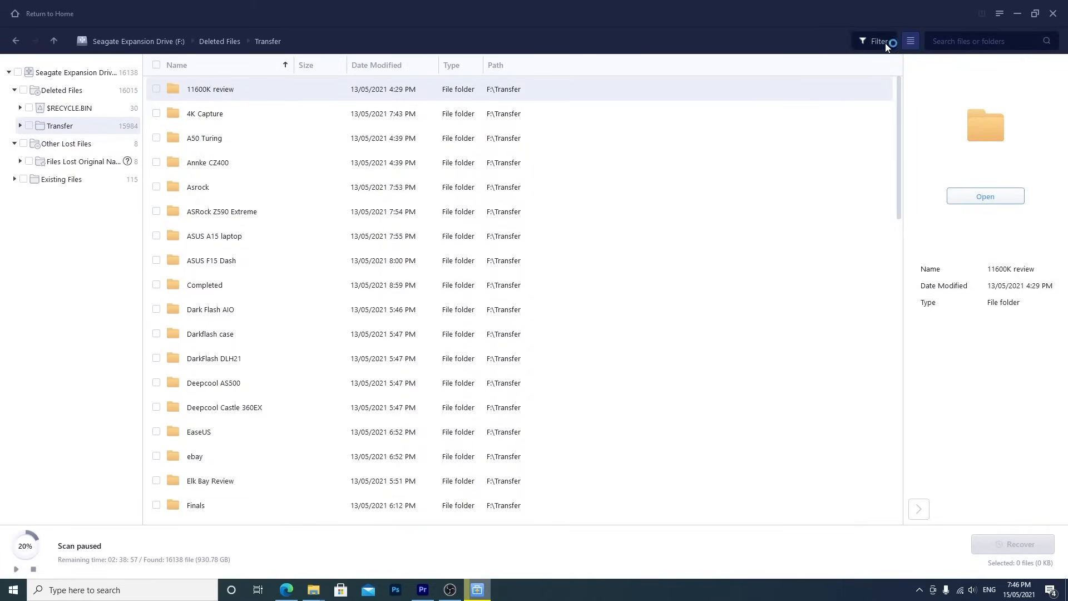
pyautogui.click(878, 41)
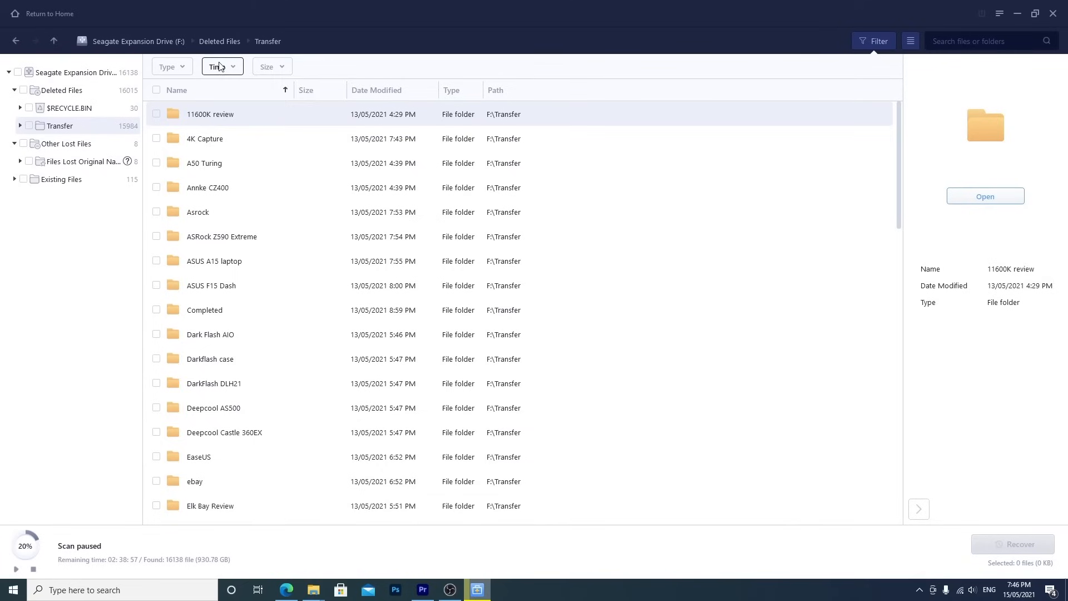
pyautogui.click(221, 66)
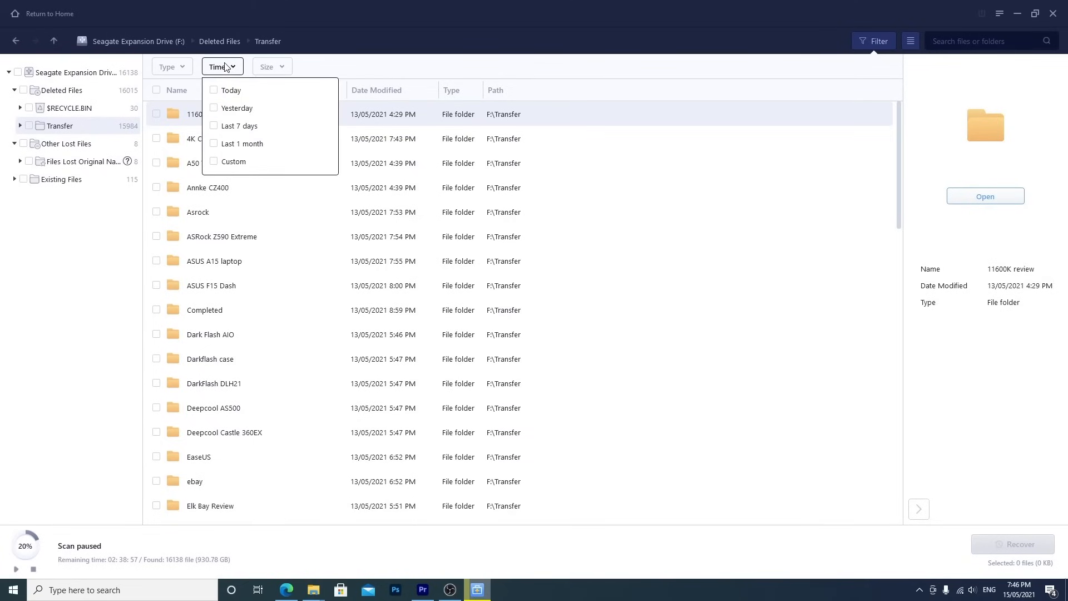
pyautogui.click(271, 65)
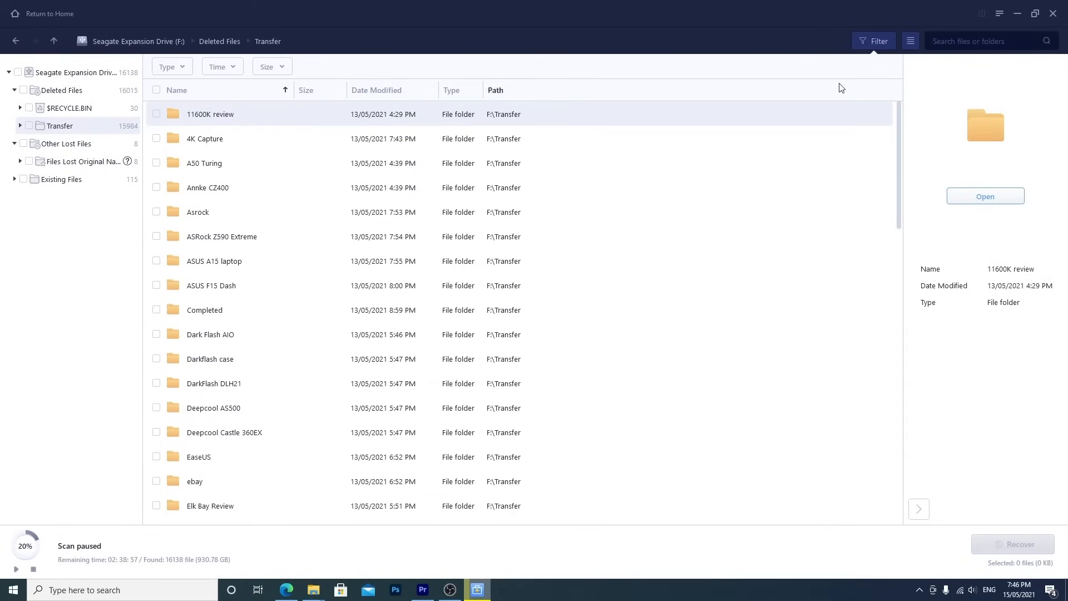
pyautogui.click(984, 41)
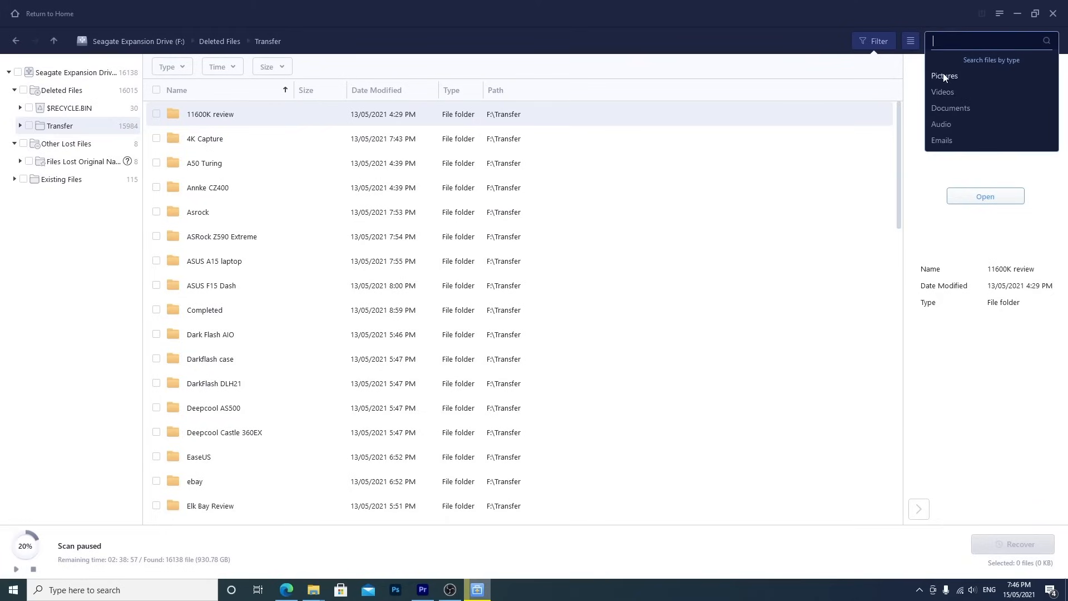
pyautogui.moveTo(941, 141)
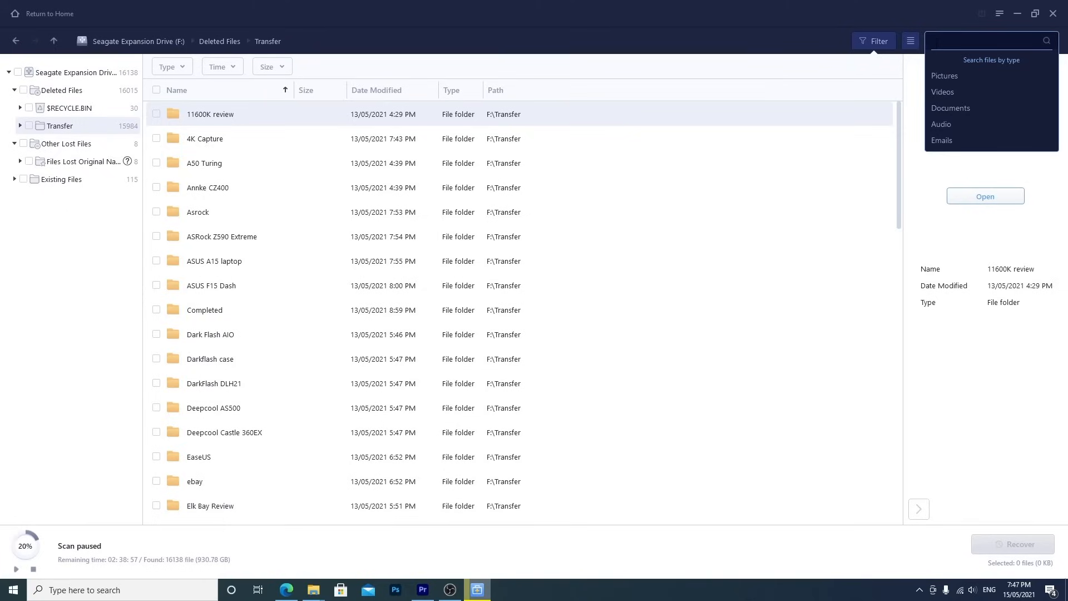
# Search *.mp4, preview the keyboard review video and leave only it selected.
pyautogui.write('* m')
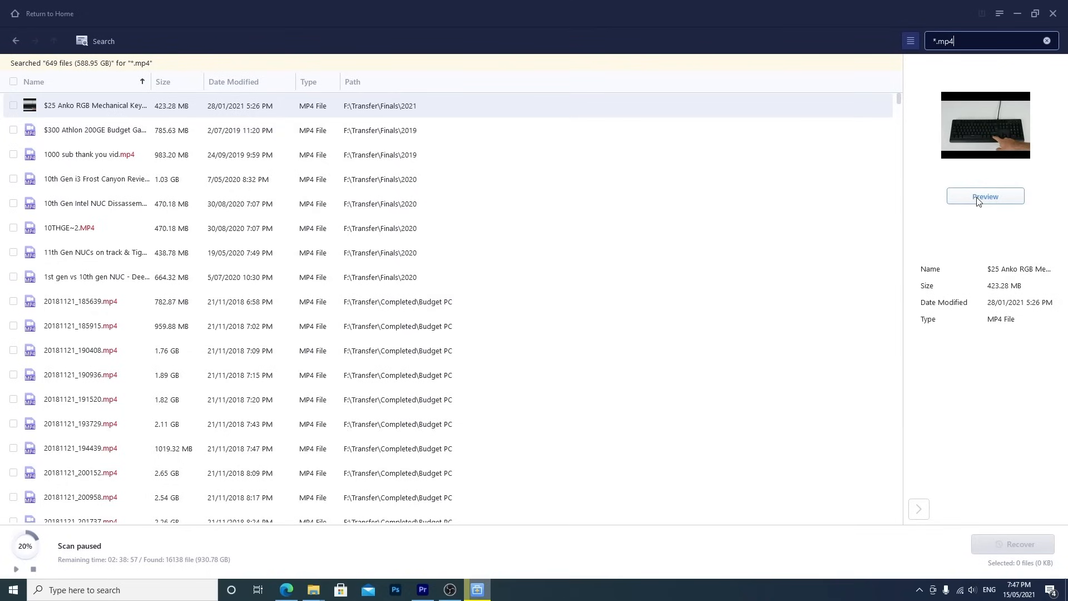
pyautogui.click(984, 195)
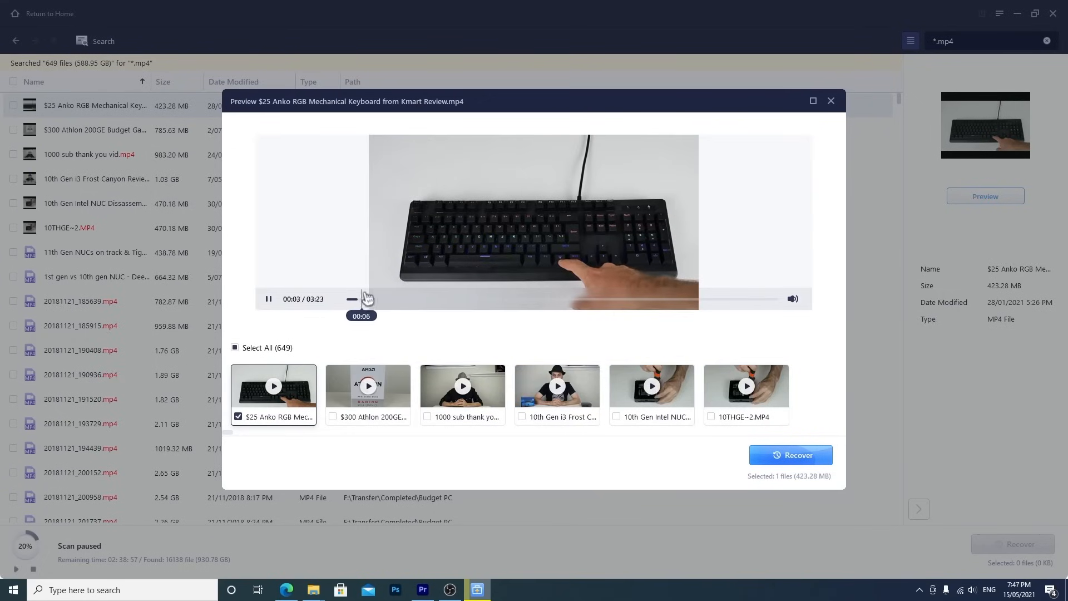
pyautogui.click(268, 298)
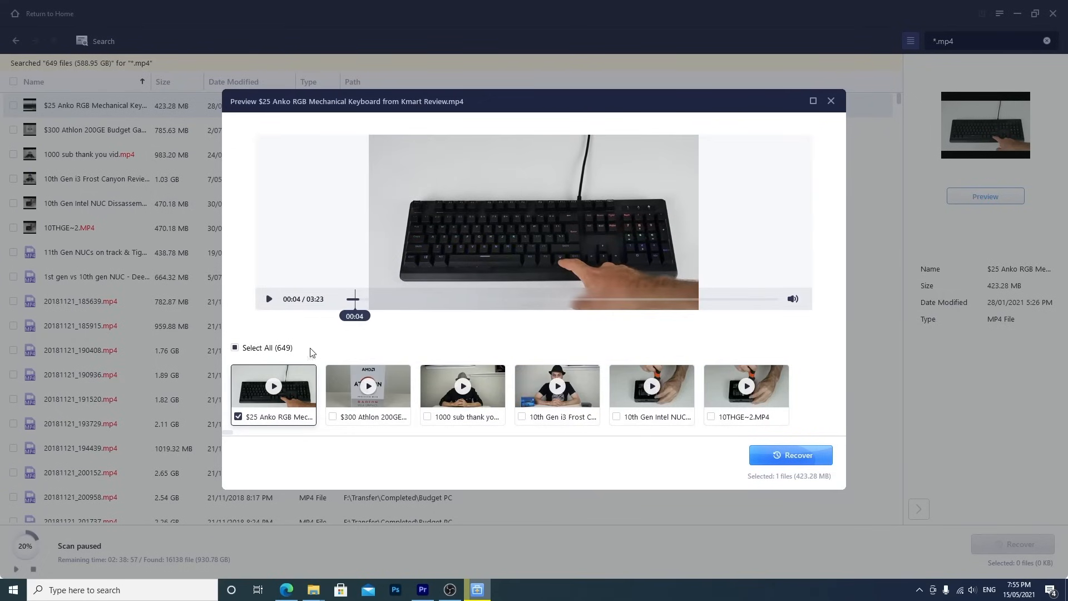
pyautogui.moveTo(382, 442)
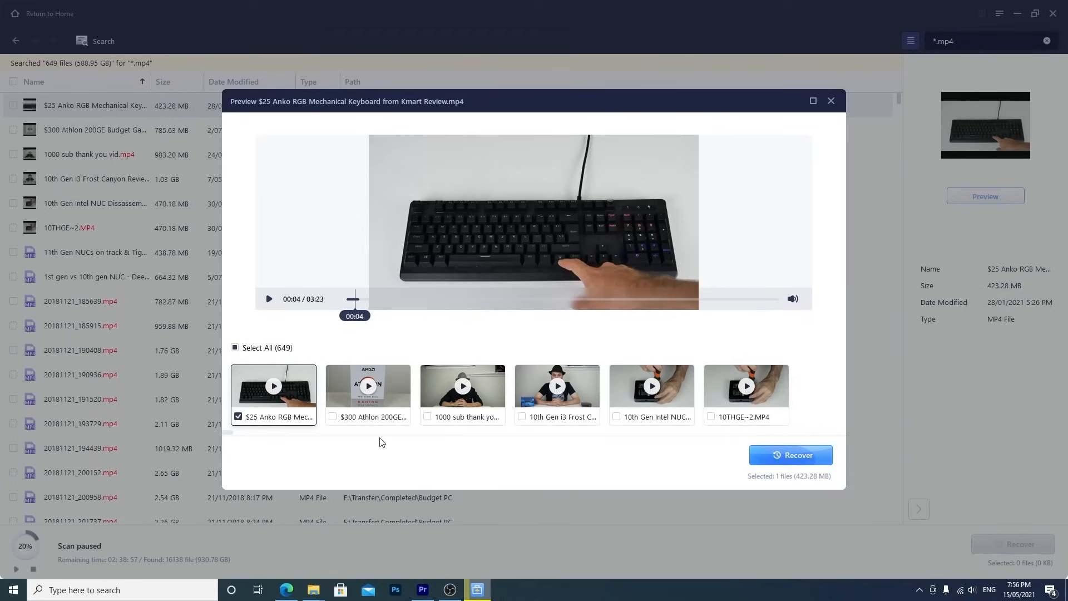
pyautogui.click(238, 416)
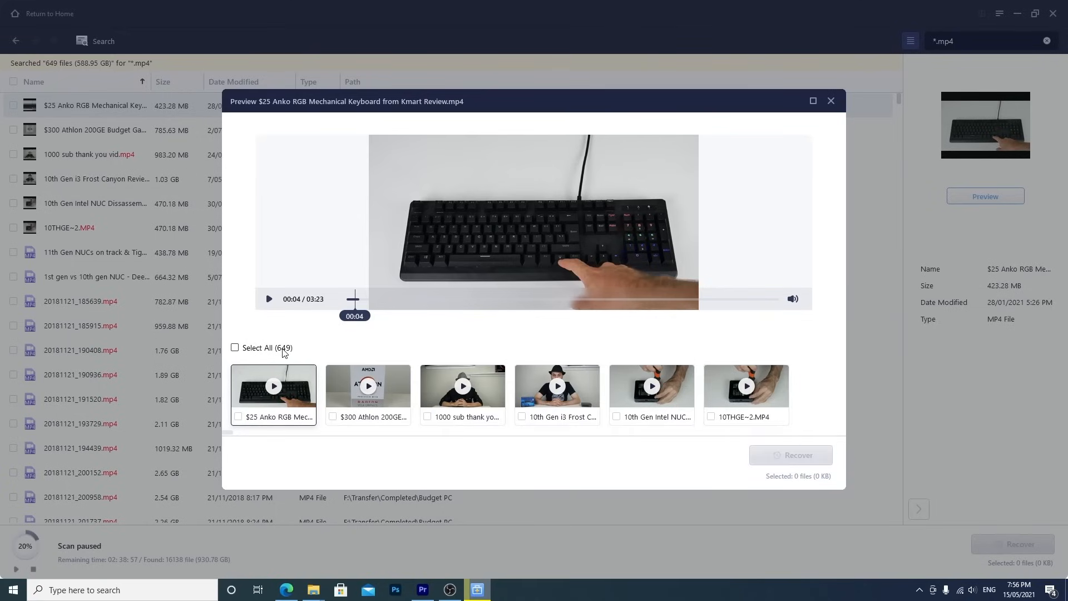
pyautogui.click(238, 416)
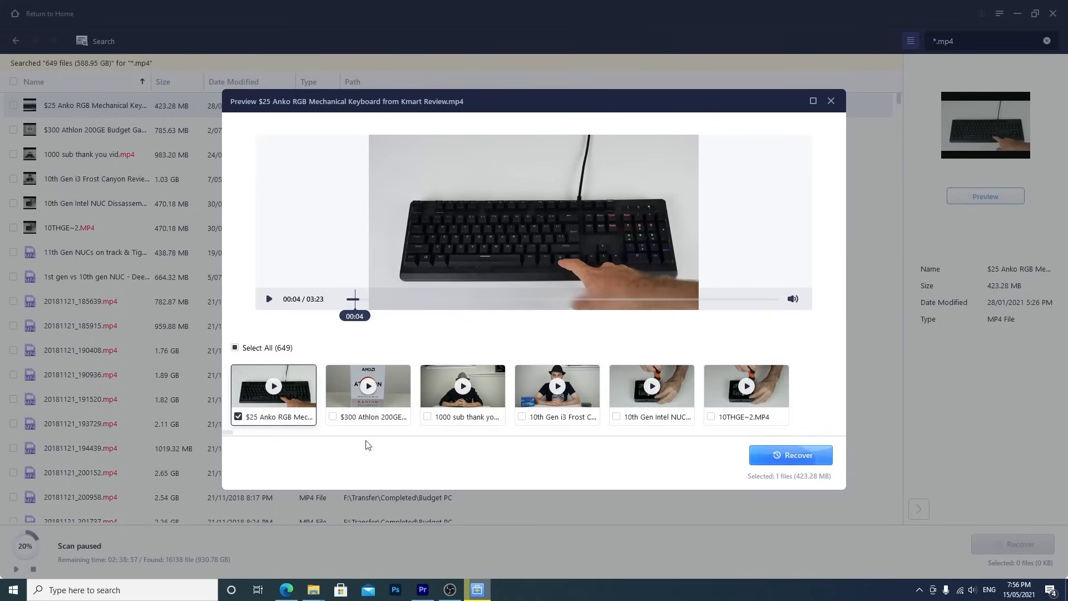
# Recover the video into the Recovered folder and locate the 423 MB file in Explorer.
pyautogui.click(790, 455)
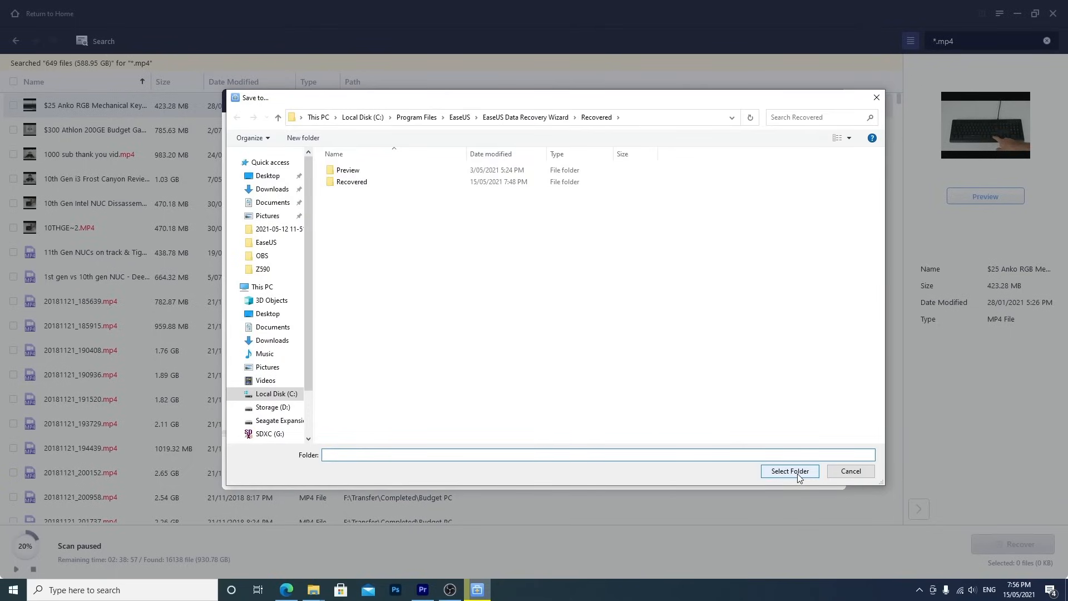
pyautogui.click(789, 471)
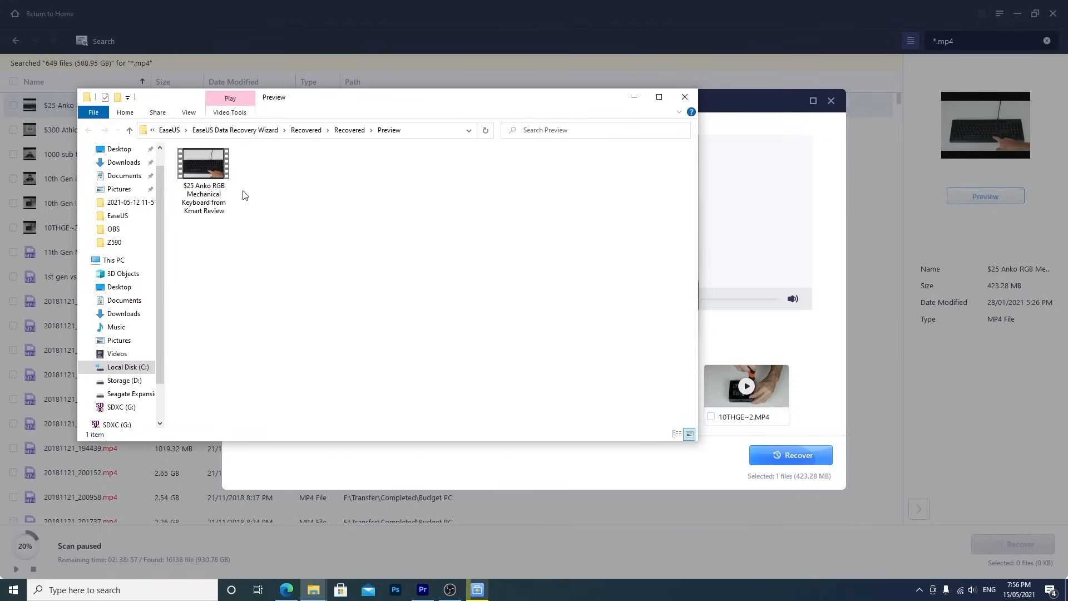
pyautogui.click(202, 168)
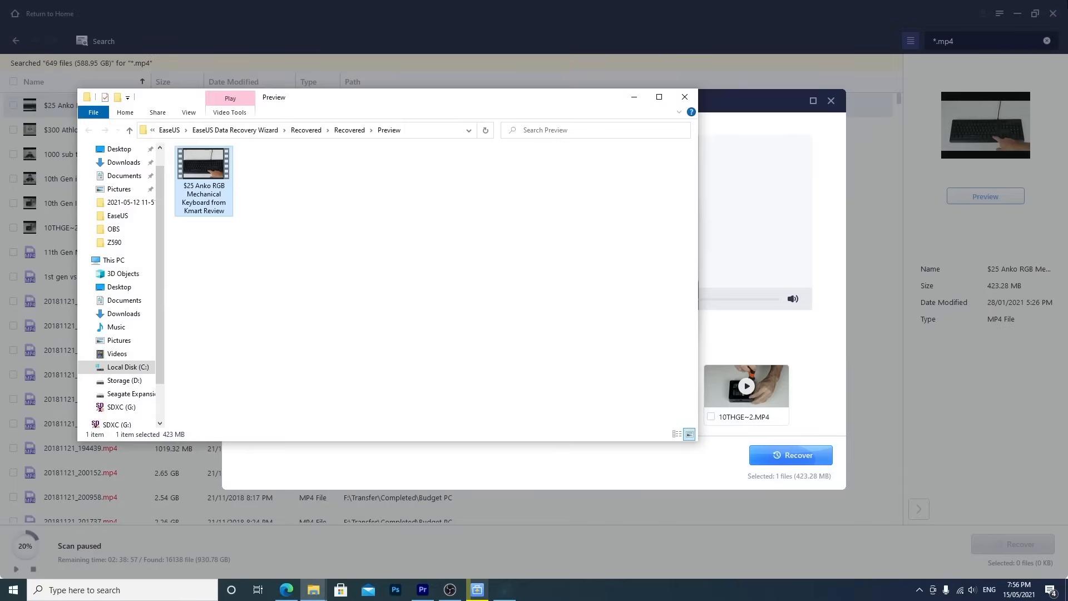